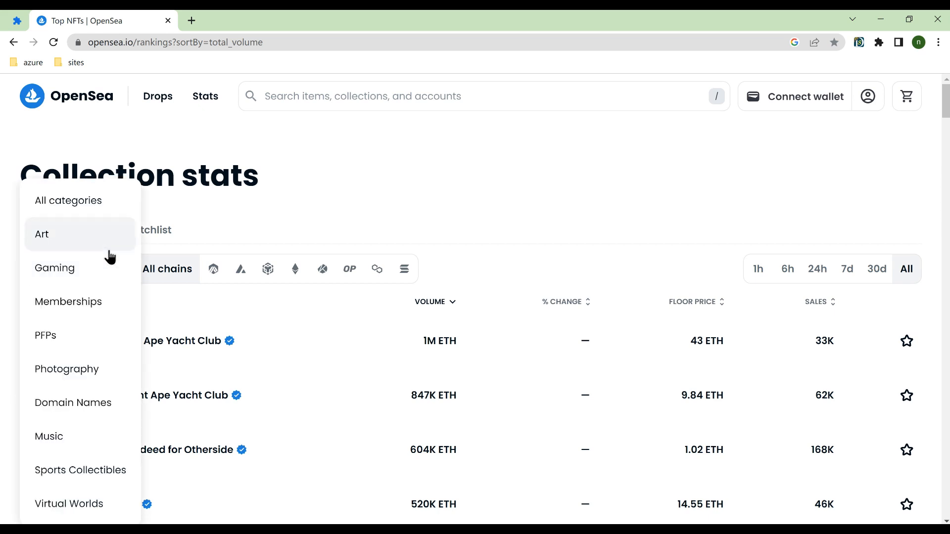
Filter OpenSea collection rankings to Art, then switch them to Gaming.
click(41, 234)
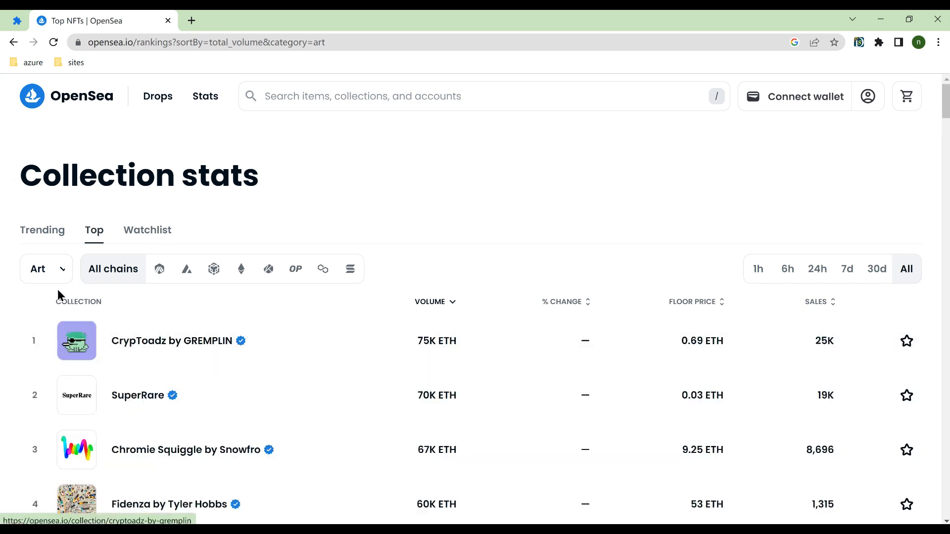
click(37, 269)
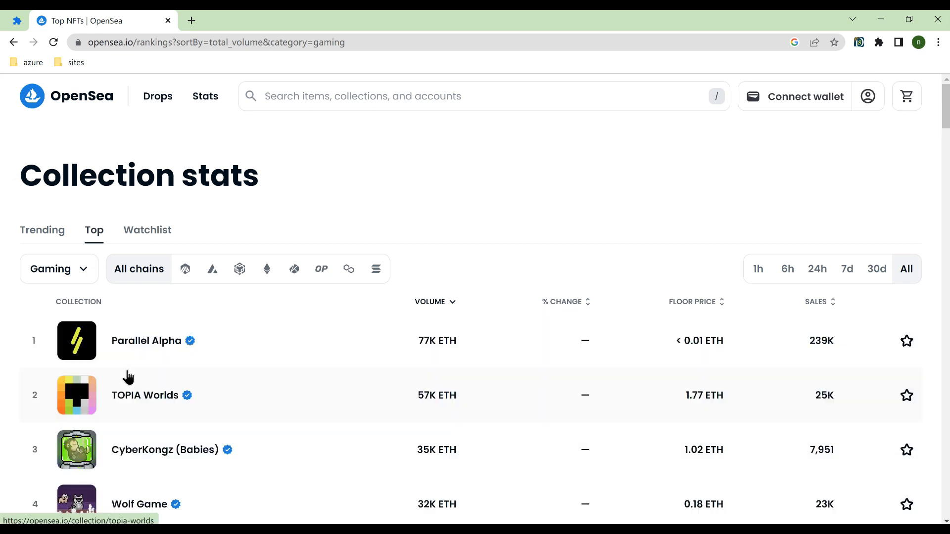
mouse_move(542, 235)
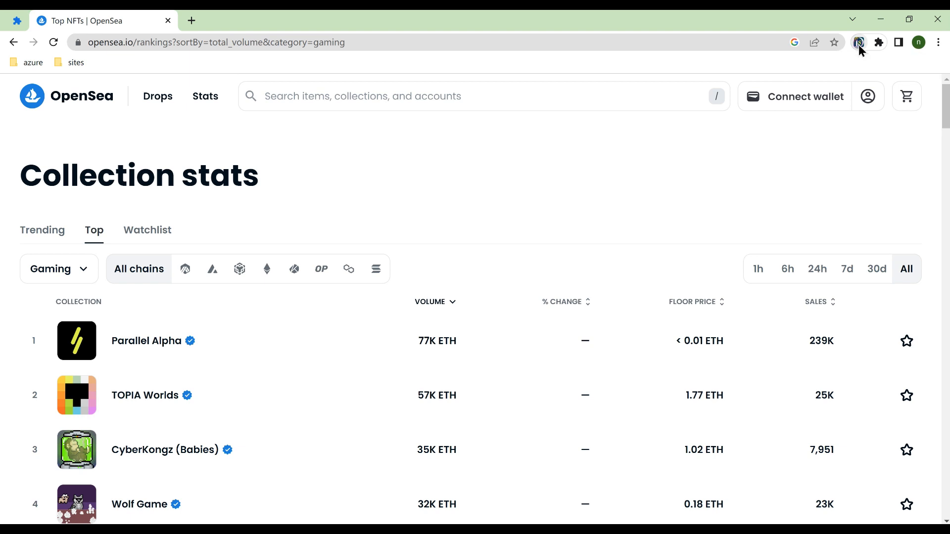
Open the saved 'Sample - Pseudo Dropdown Select Each' recipe for editing on this page.
click(859, 43)
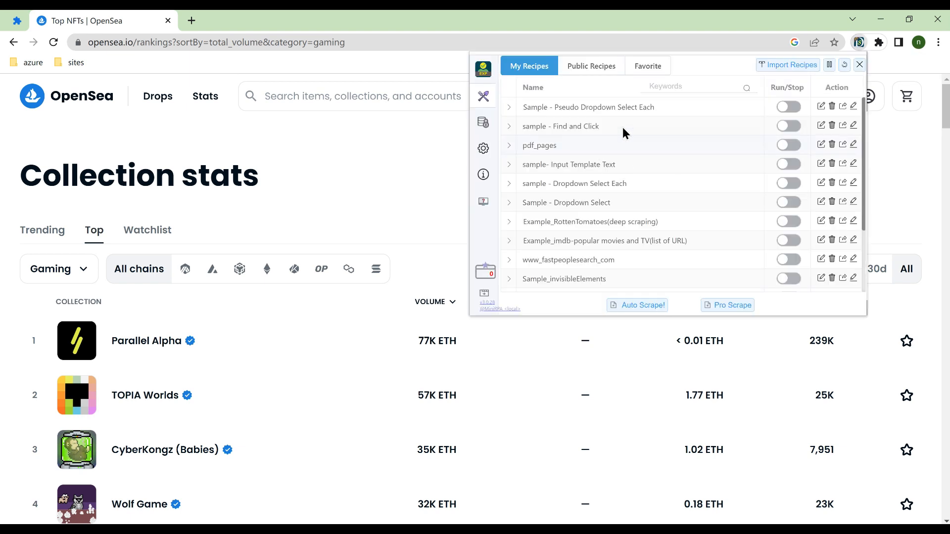
mouse_move(854, 106)
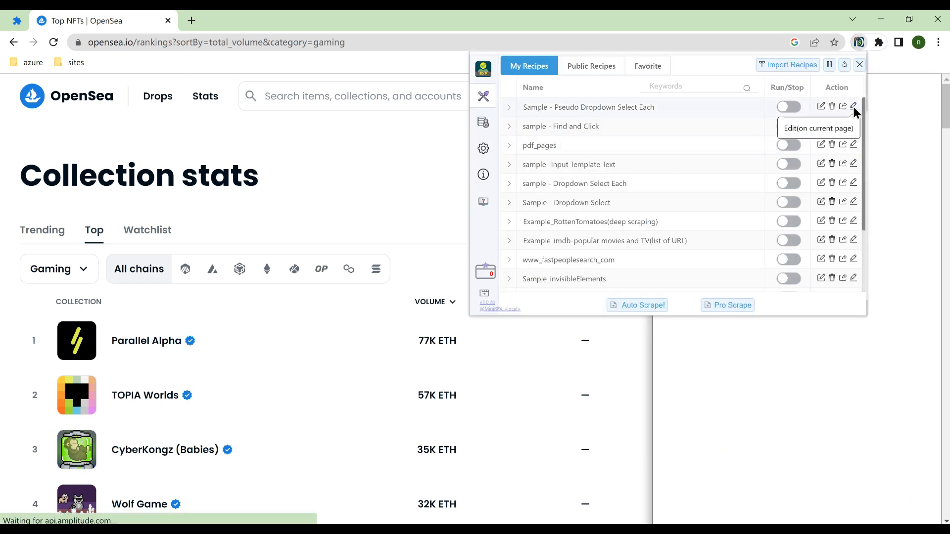
click(854, 106)
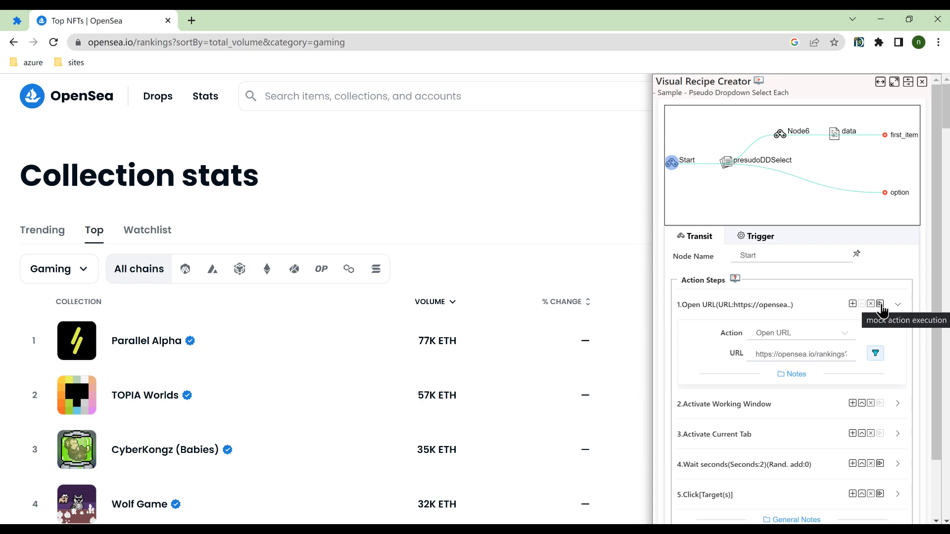
Mock-execute step 1 Open URL and step 5 Click[Target(s)] to open the category dropdown.
click(880, 304)
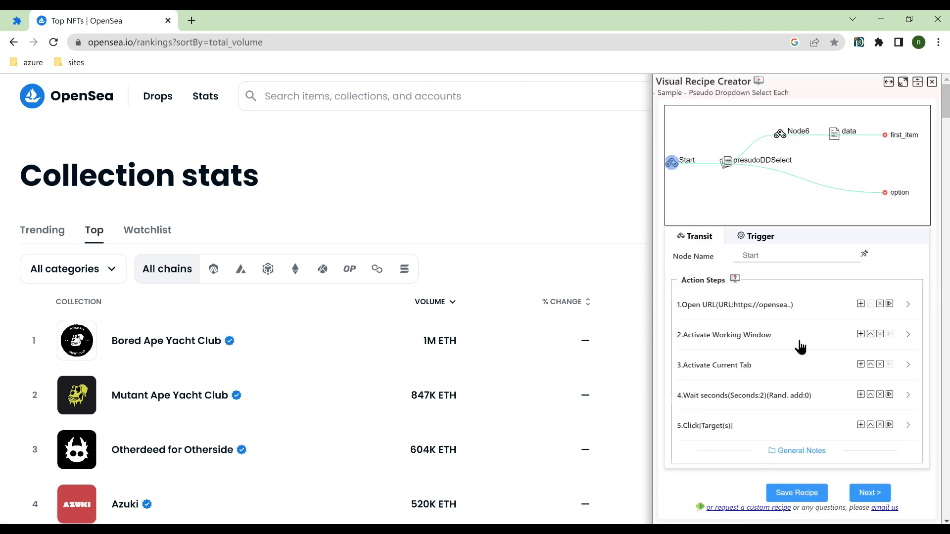
mouse_move(784, 363)
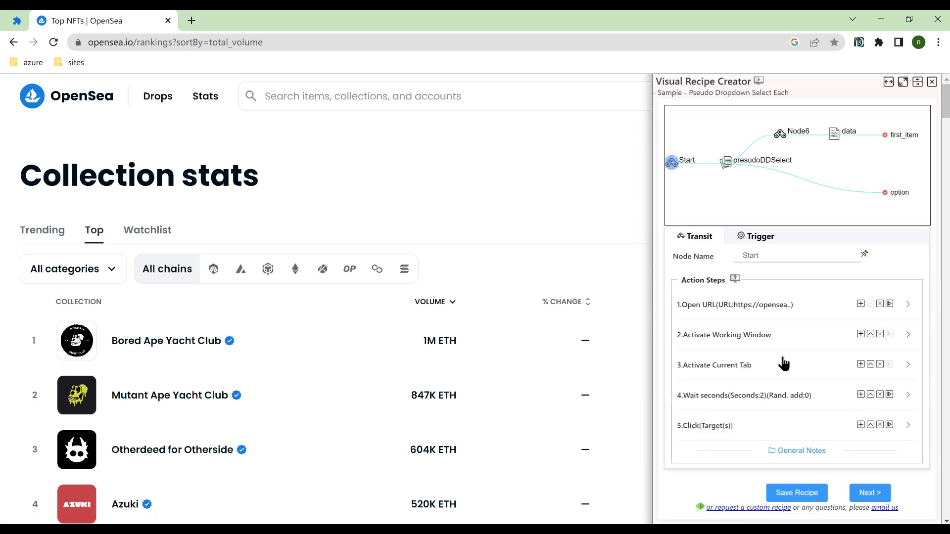
mouse_move(822, 405)
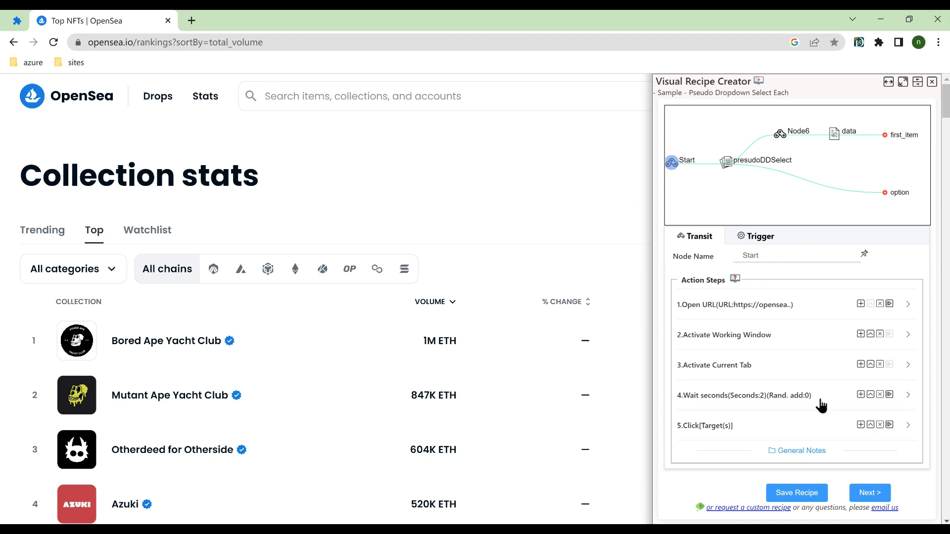
click(909, 425)
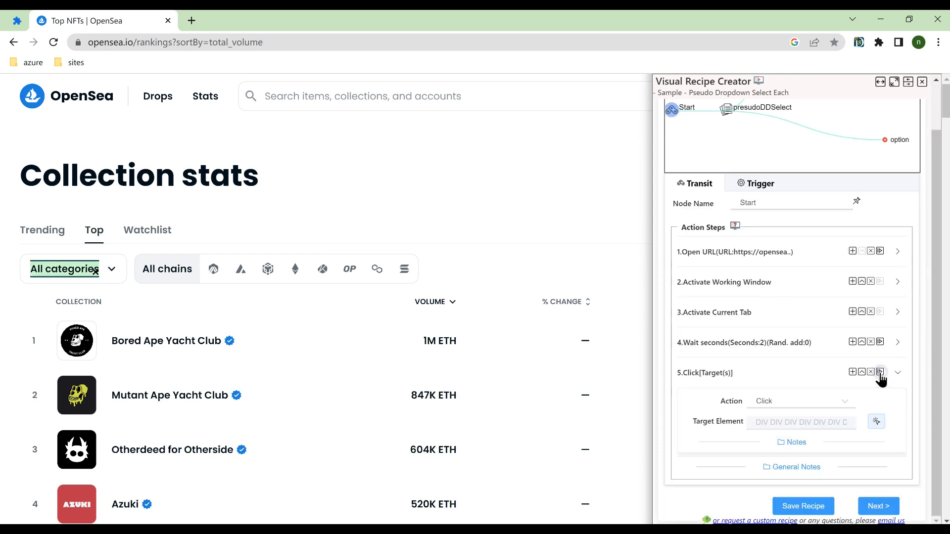
click(64, 269)
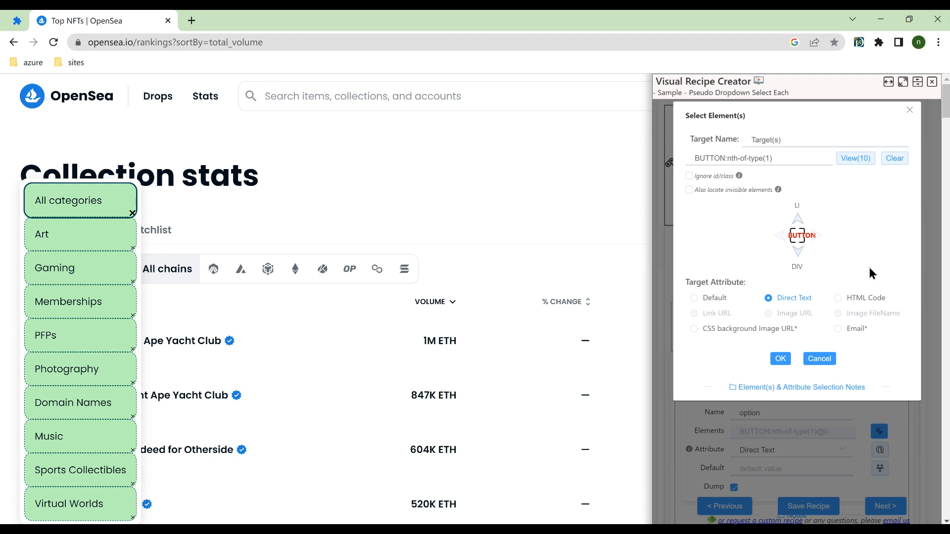
mouse_move(785, 305)
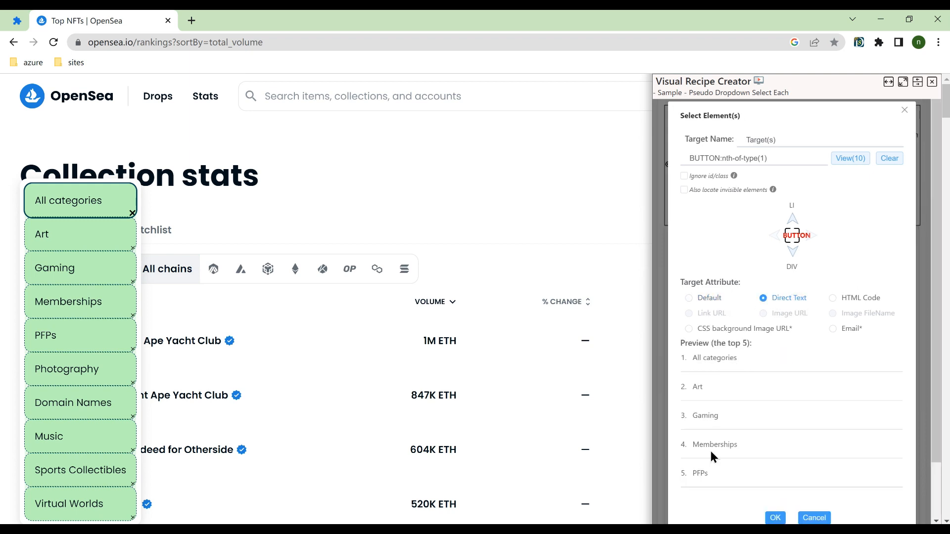
Confirm the ten category options (All categories through PFPs) as the node's loop list.
click(774, 517)
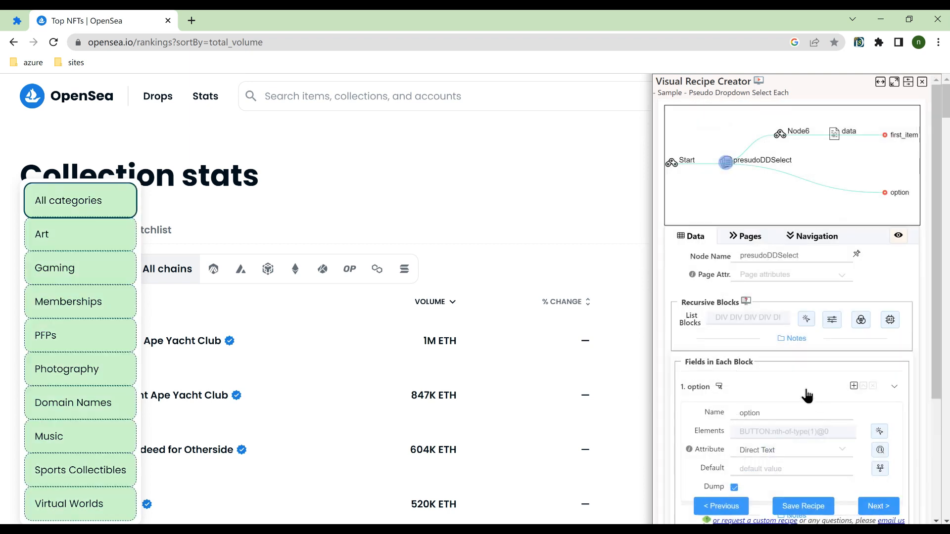
scroll(down, 3)
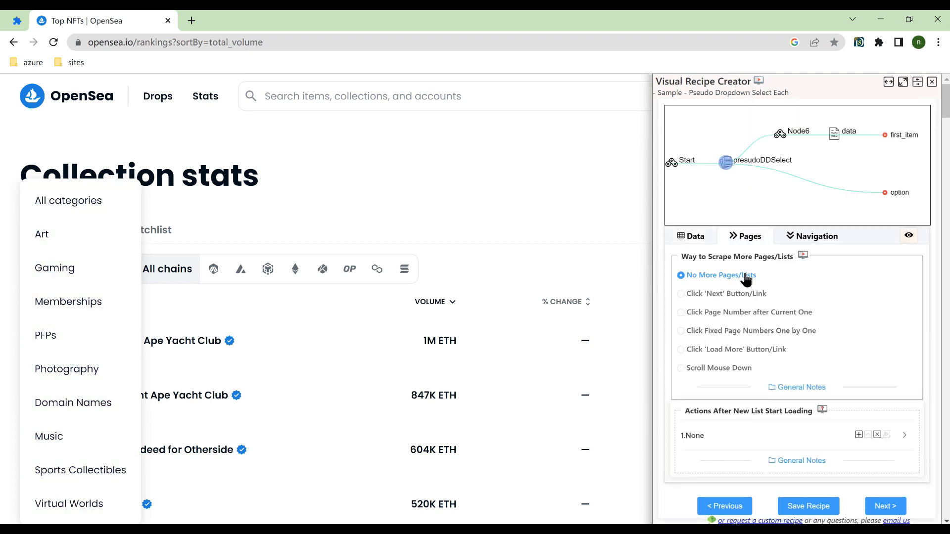
Check Navigation continues to Node6 per option, then inspect Node6's 5-second wait.
click(816, 236)
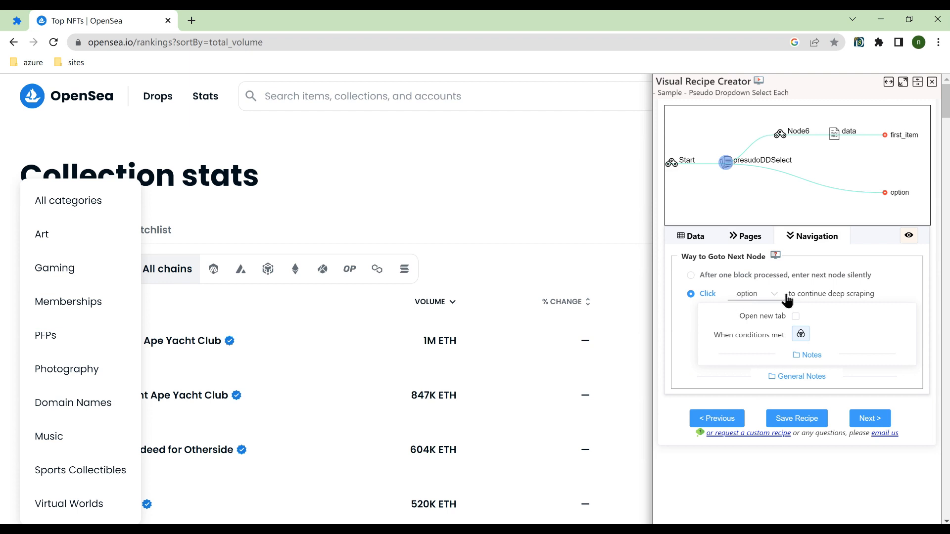
mouse_move(801, 143)
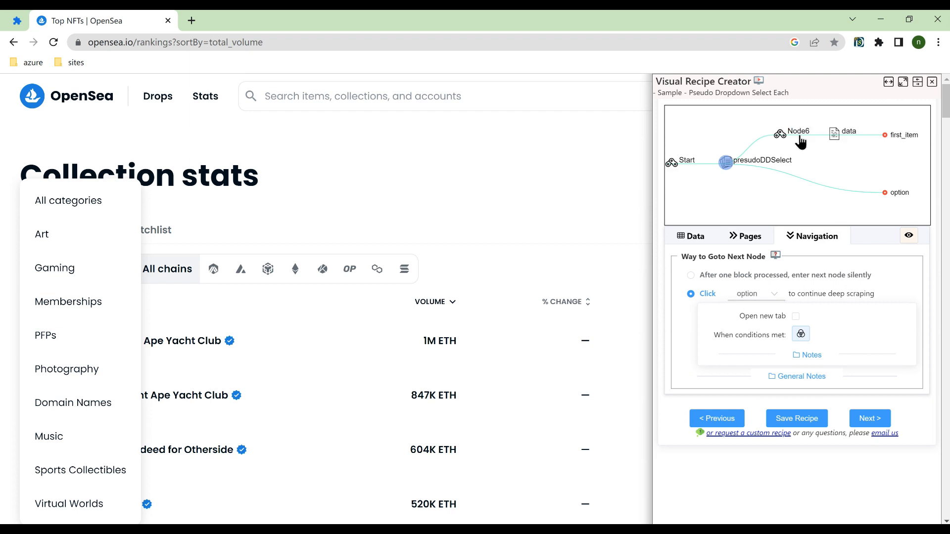
click(780, 133)
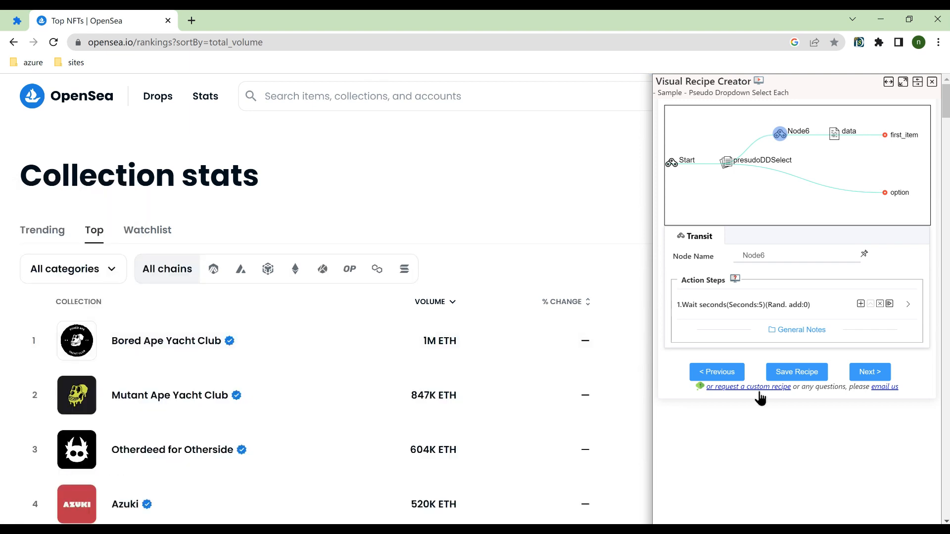
mouse_move(749, 314)
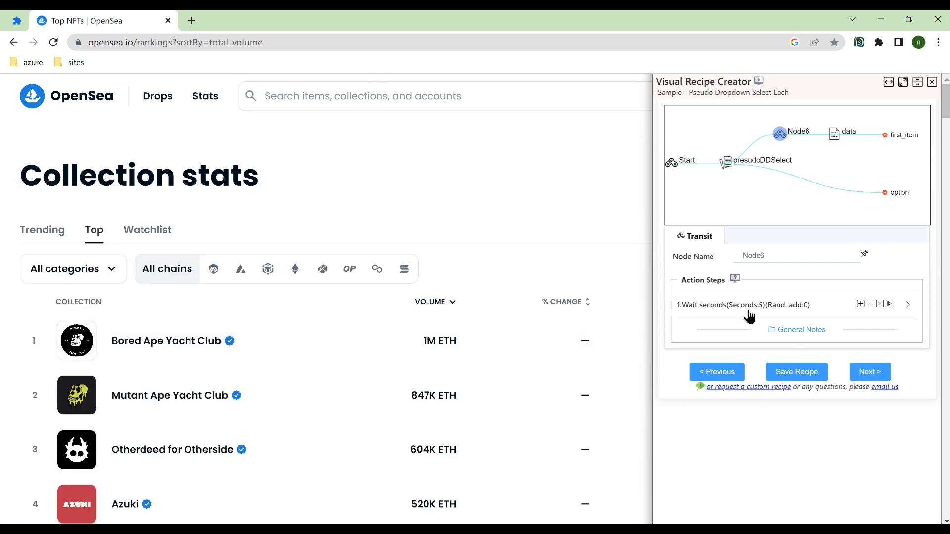
Confirm the data node's first_item field captures the top collection name, Bored Ape Yacht Club.
click(834, 134)
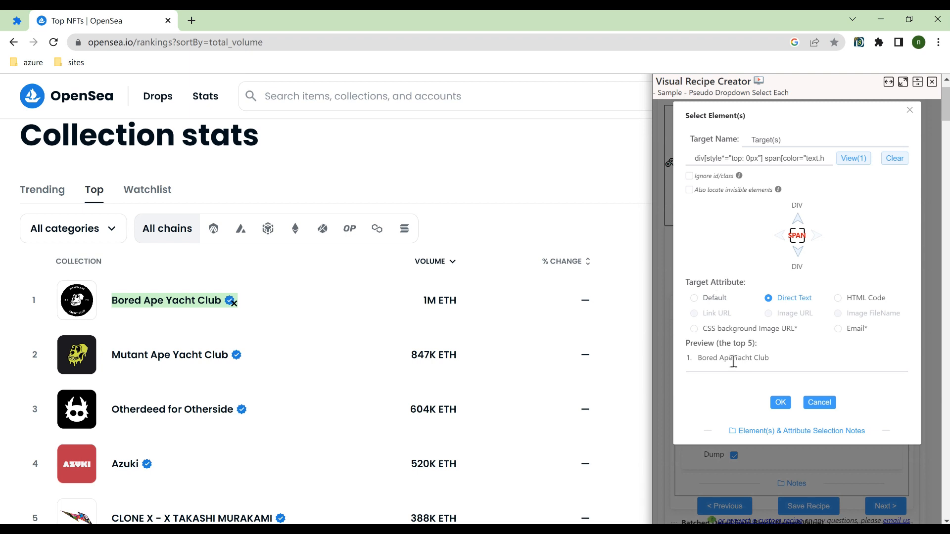
click(779, 402)
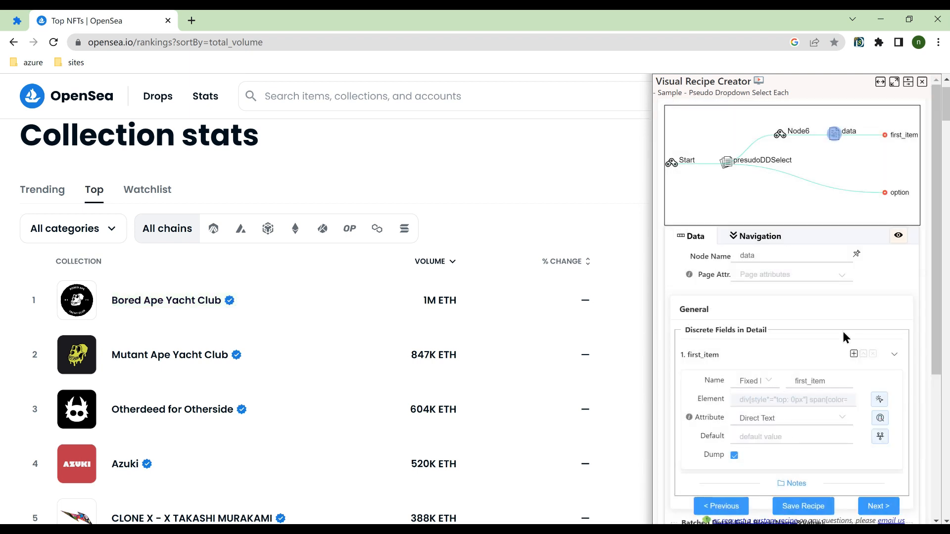
mouse_move(811, 165)
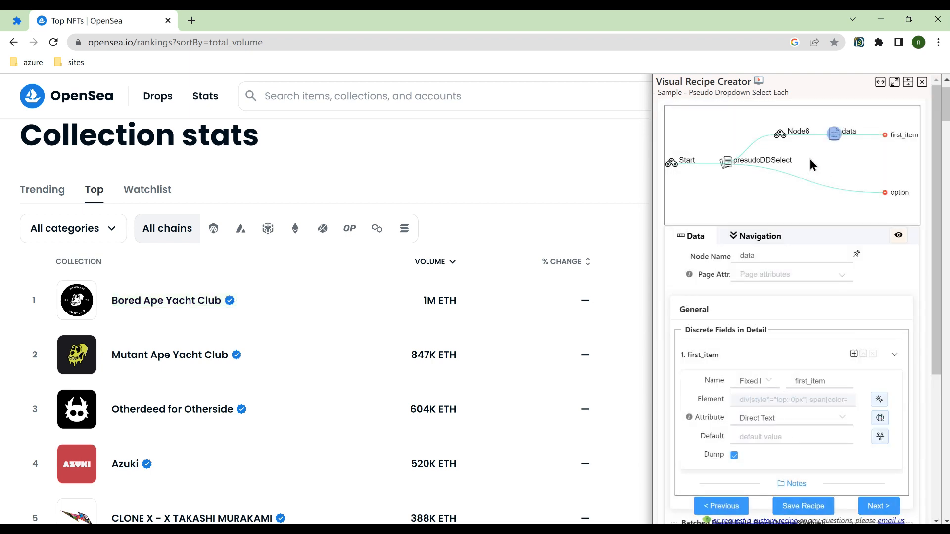
mouse_move(728, 166)
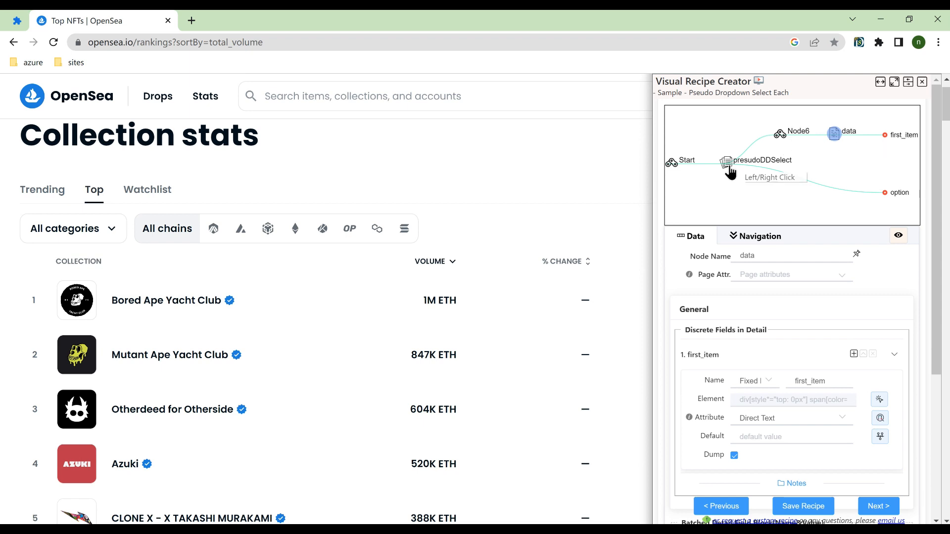
Set the dropdown node's per-block actions to Click[Target(s)] then Wait 0.5 seconds, highlighting the category blocks.
click(726, 161)
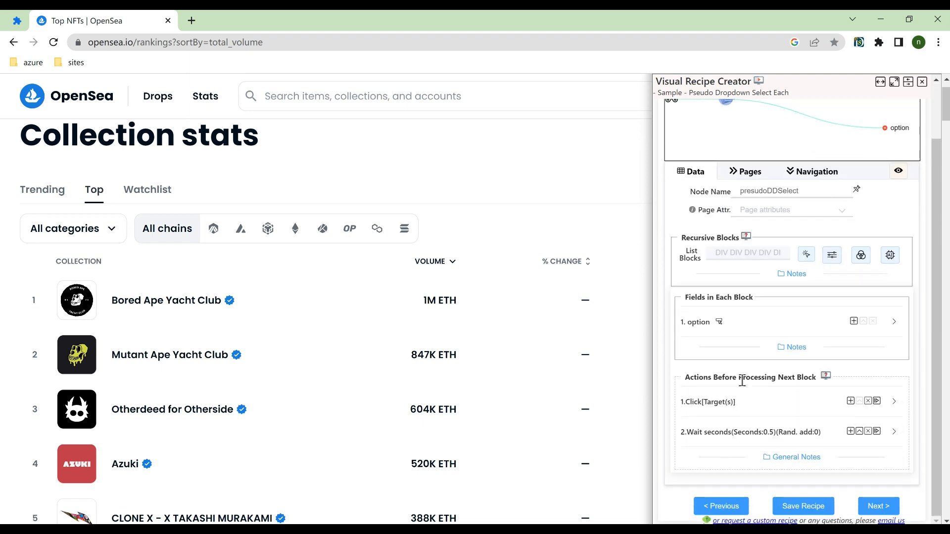
double_click(750, 377)
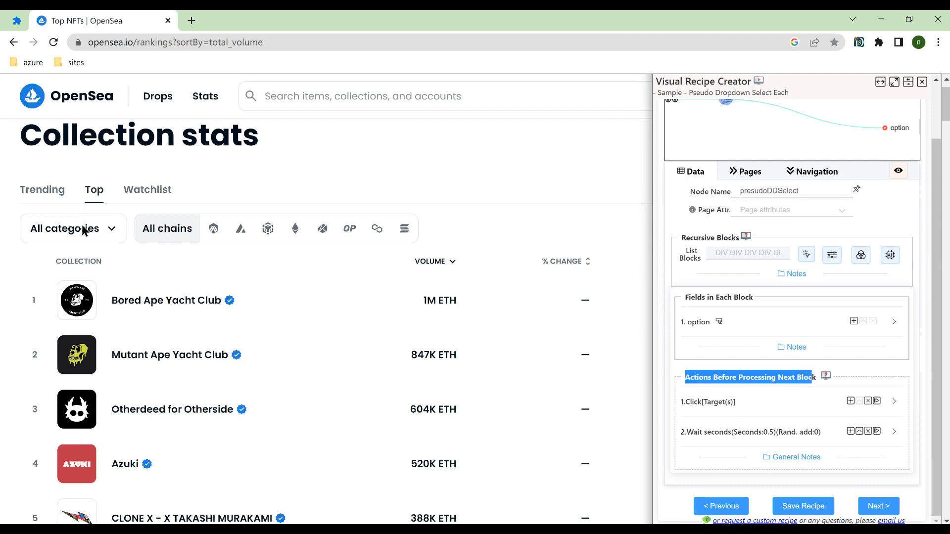
click(72, 228)
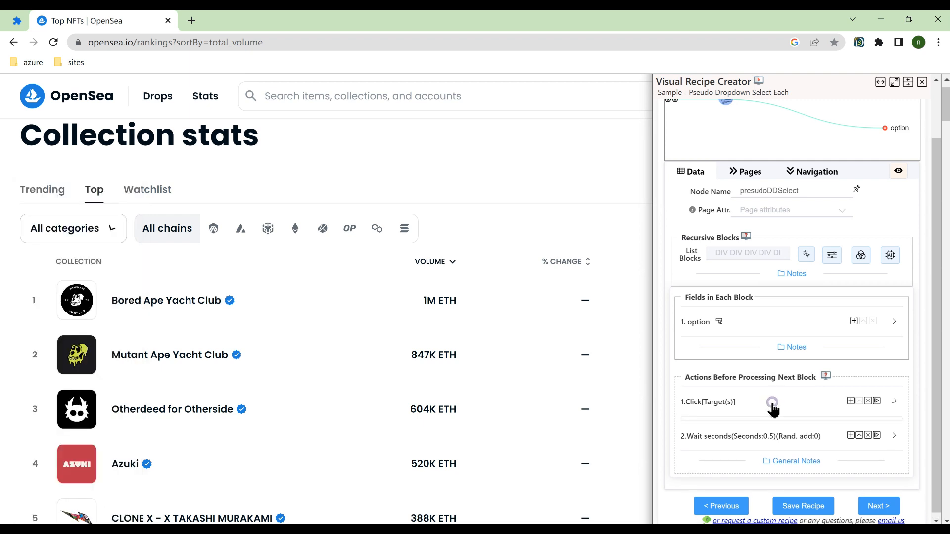
click(894, 402)
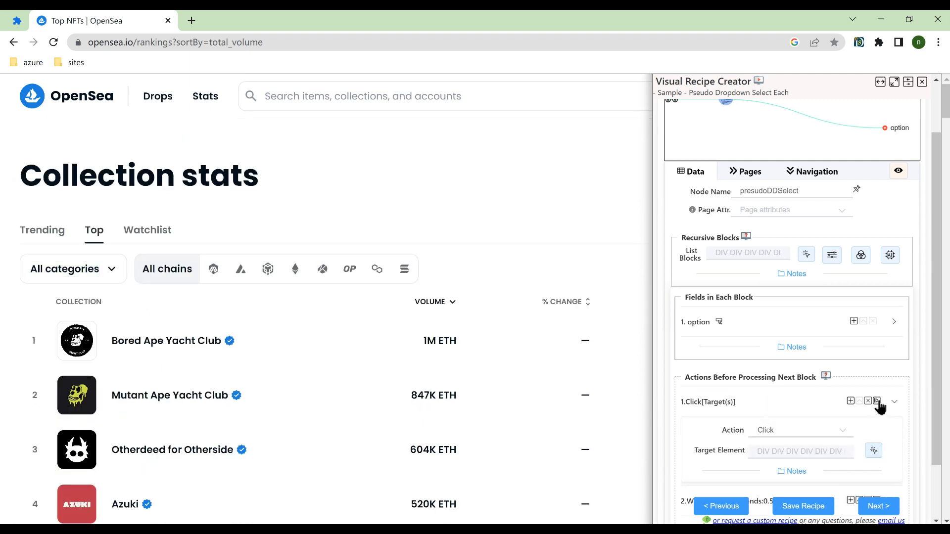
click(64, 268)
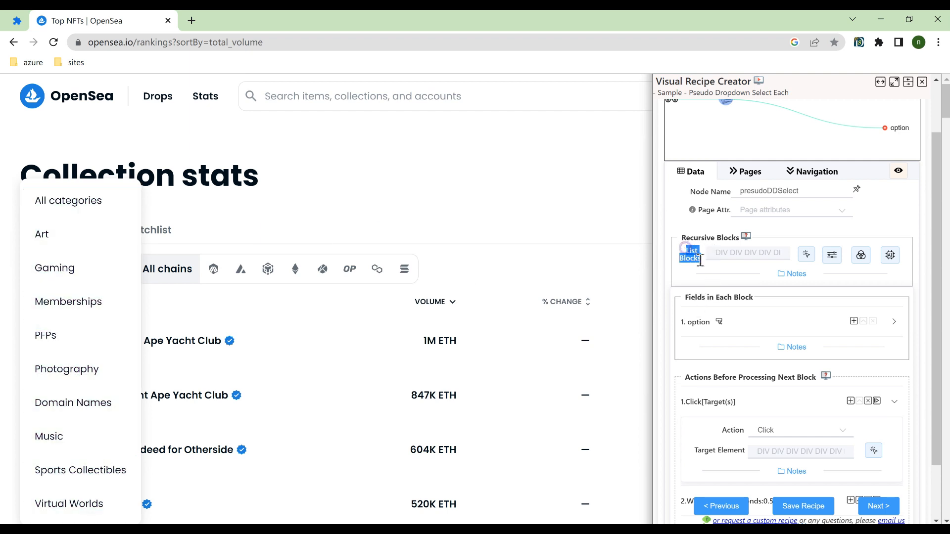
mouse_move(54, 268)
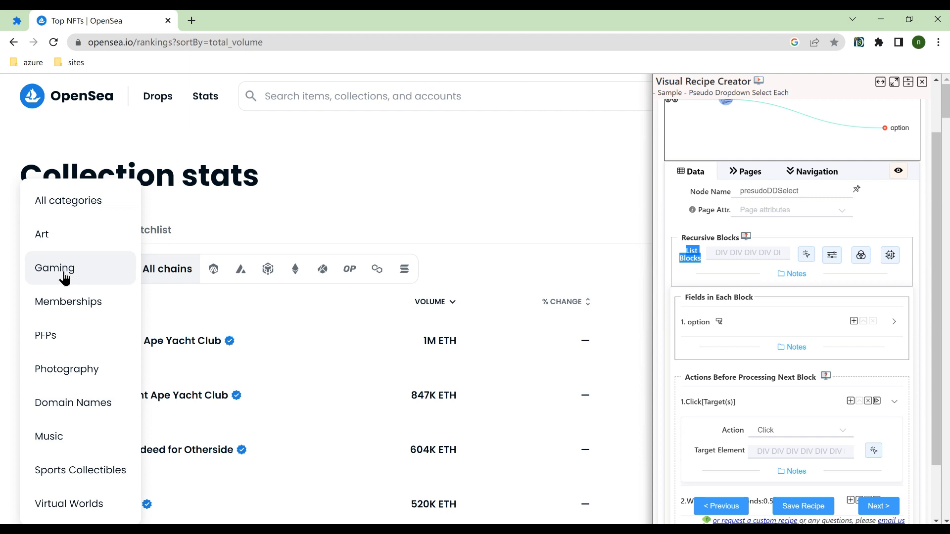
click(66, 269)
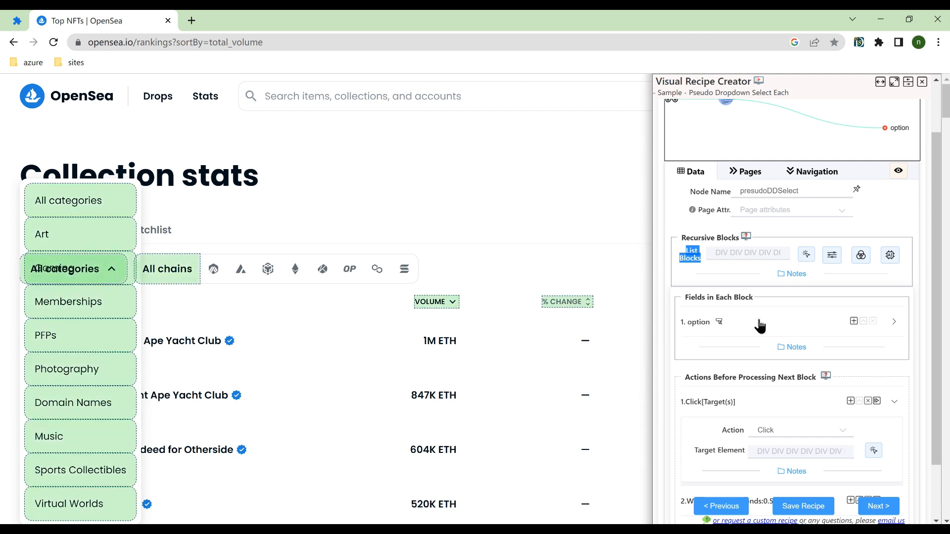
mouse_move(890, 337)
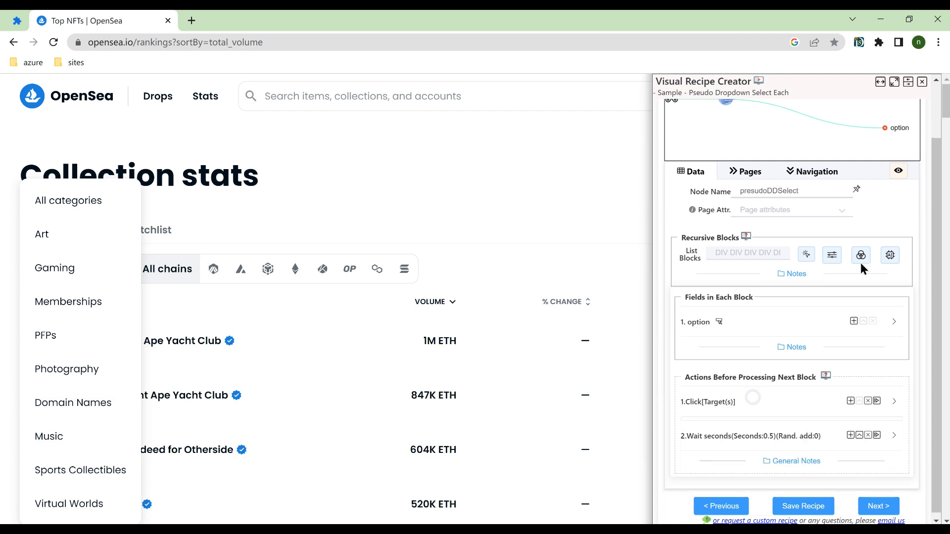
mouse_move(94, 233)
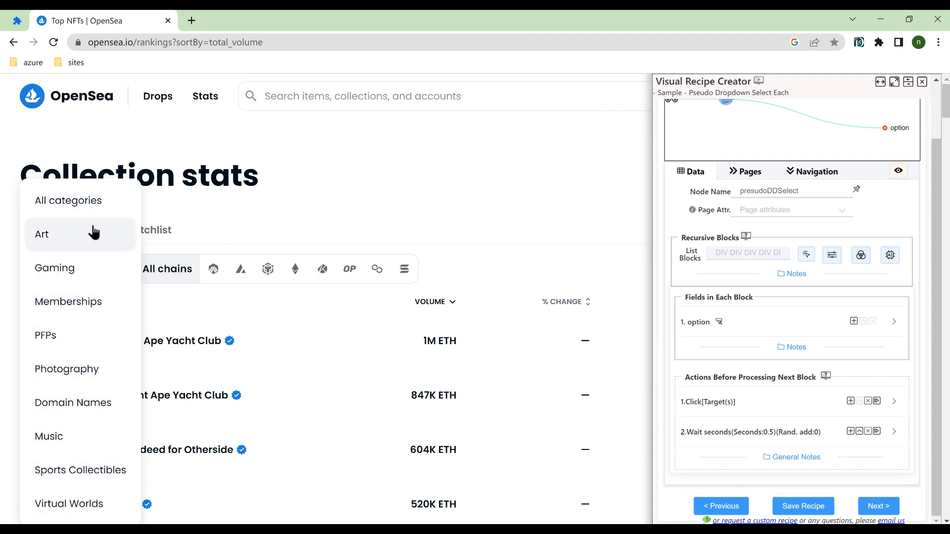
Set Blocks to Process to start at block 2 with a one-second interval and end at 0.
click(831, 255)
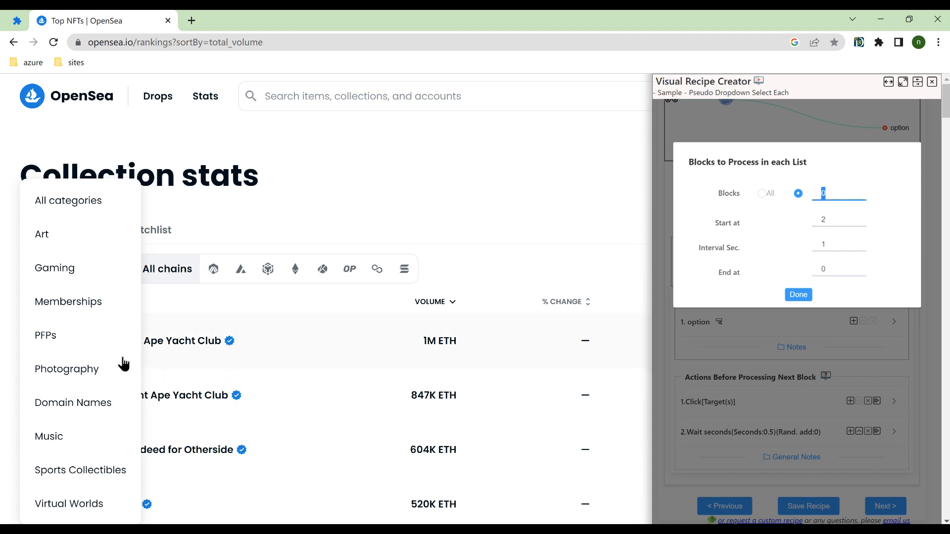
mouse_move(76, 504)
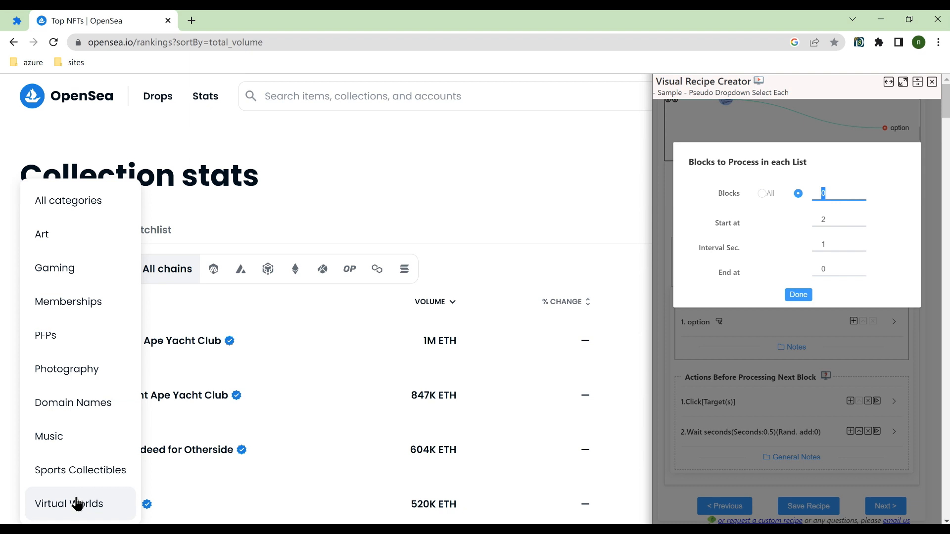
click(797, 295)
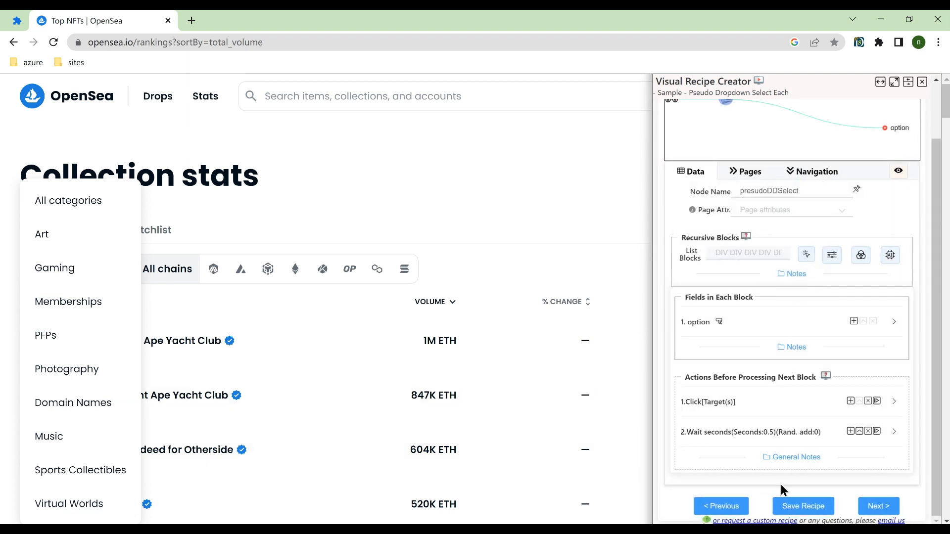
Save the recipe and start running 'Sample - Pseudo Dropdown Select Each' on OpenSea.
click(803, 505)
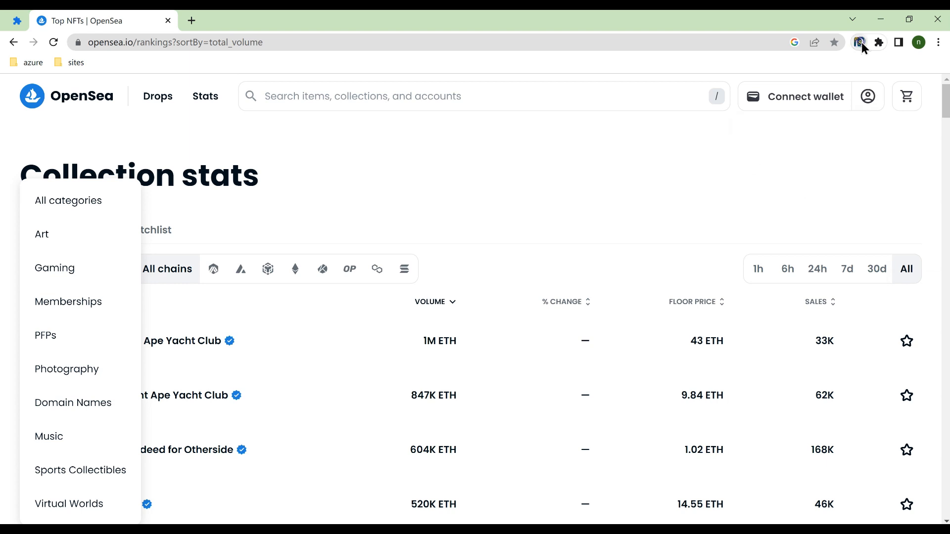
click(859, 42)
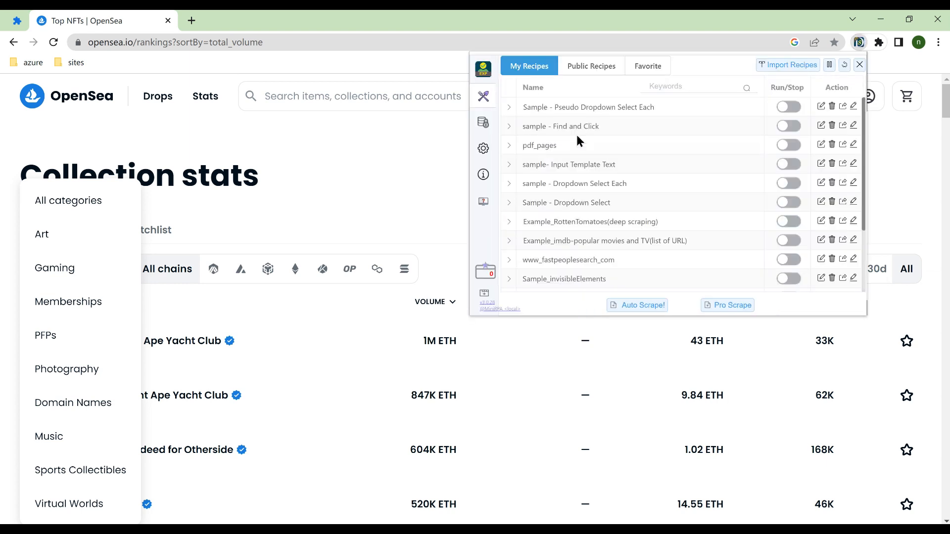
click(788, 107)
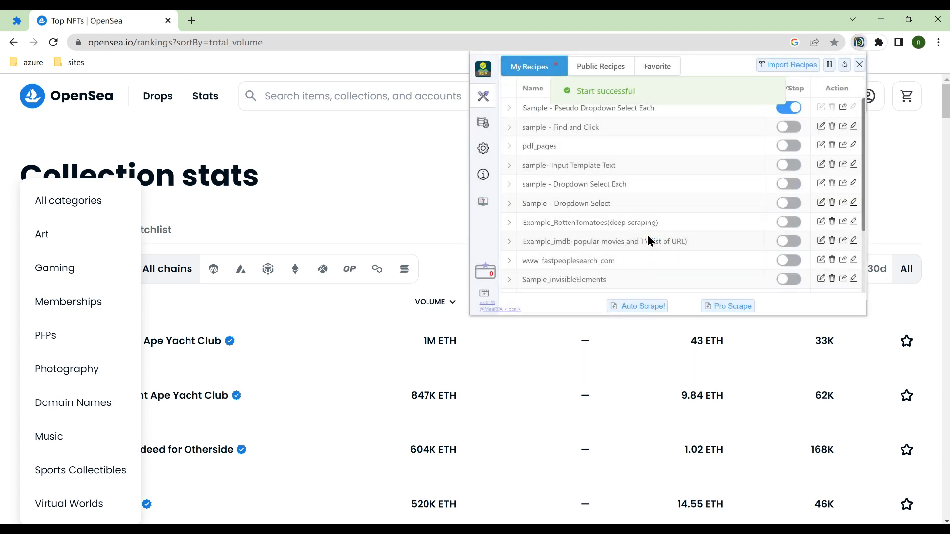
click(859, 65)
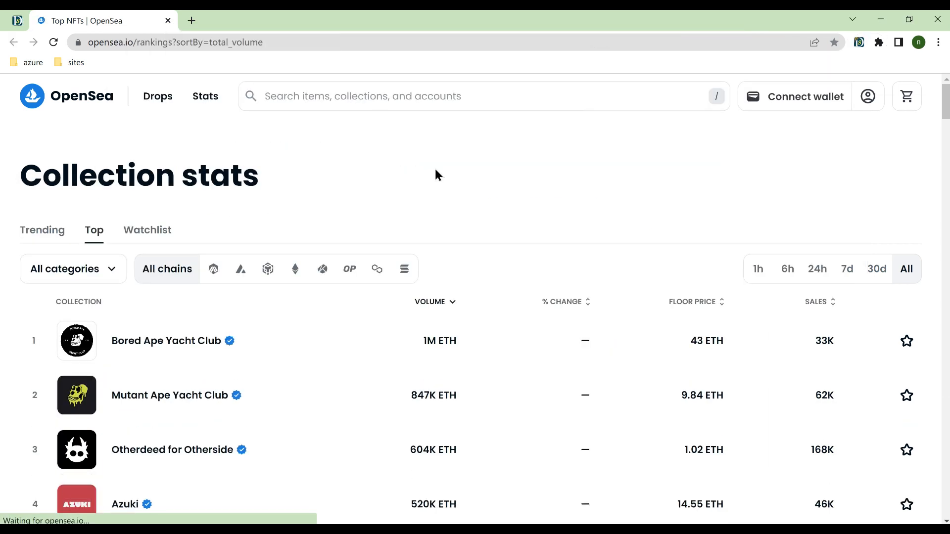
Let the run click through Art, Gaming, Memberships, PFPs and Photography, logging each first collection name.
click(73, 268)
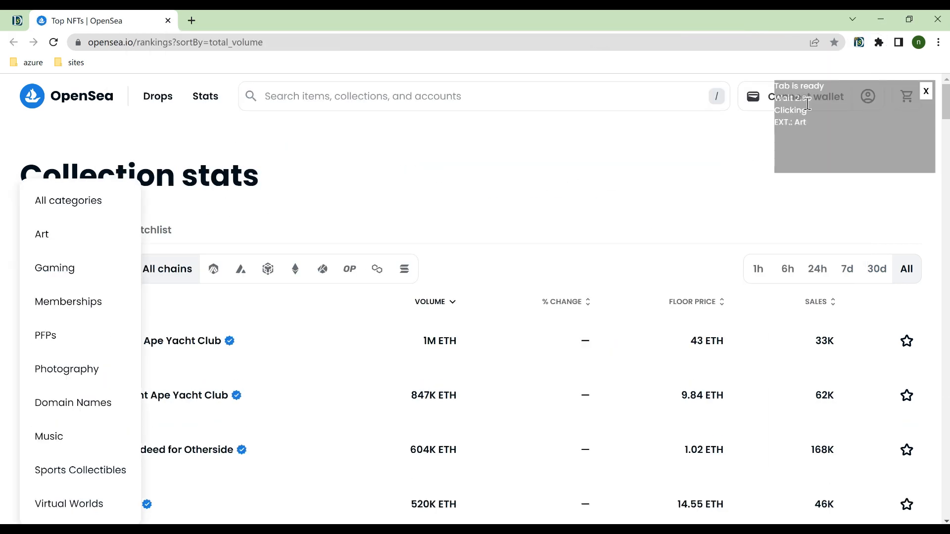
click(41, 234)
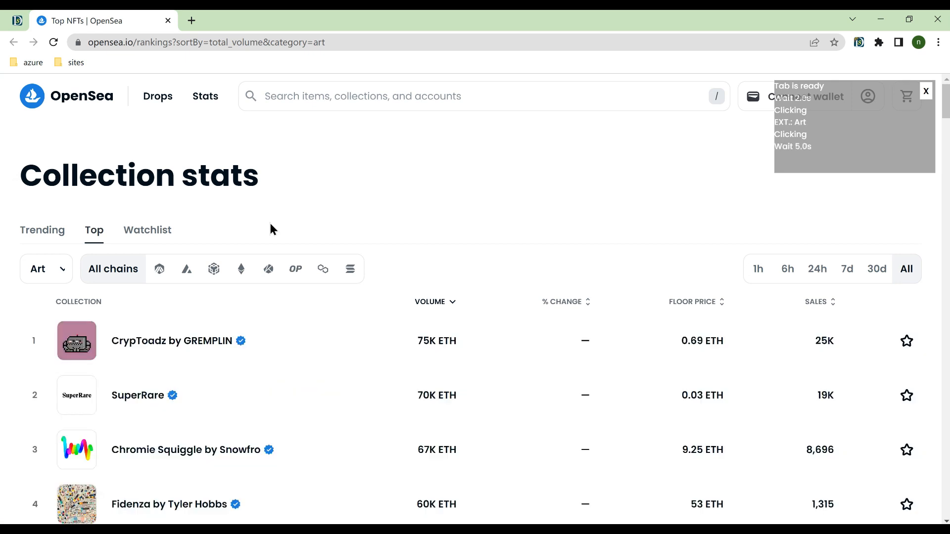
mouse_move(166, 350)
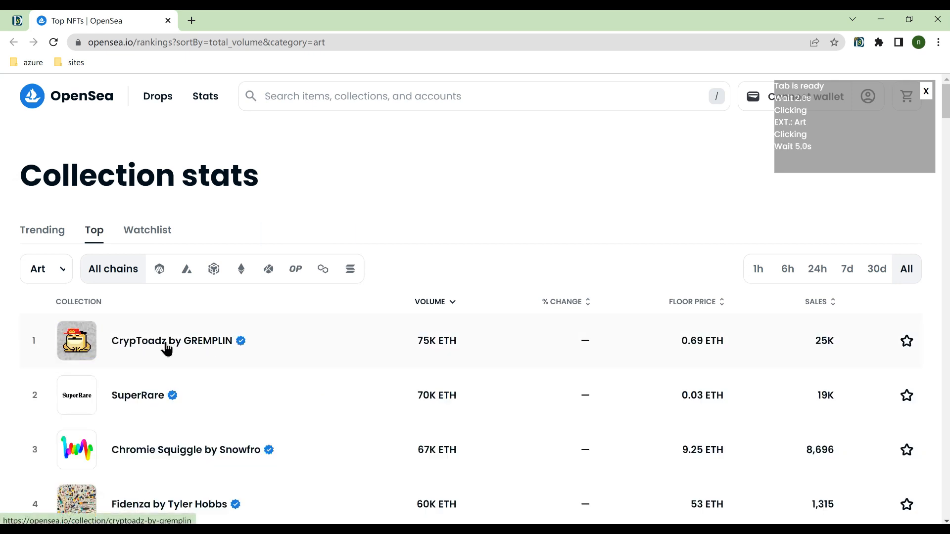
click(174, 341)
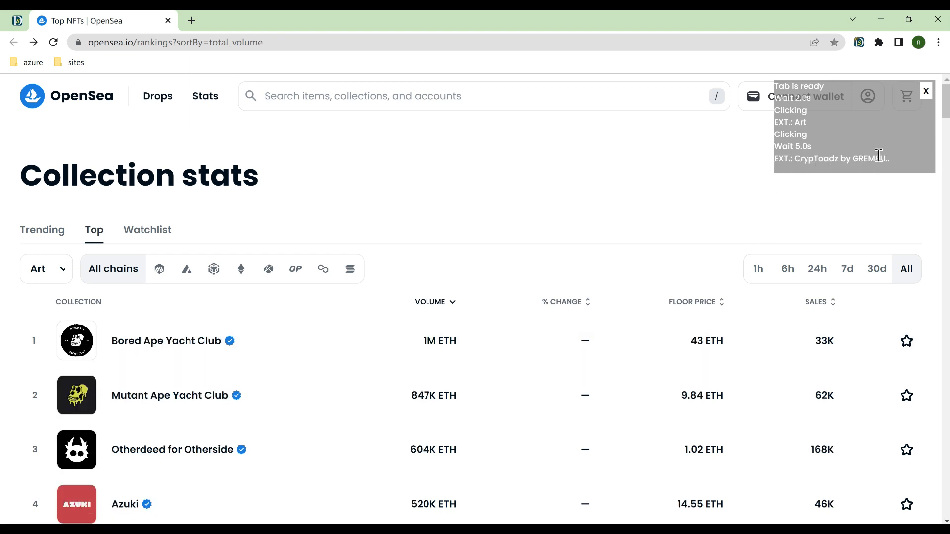
click(38, 269)
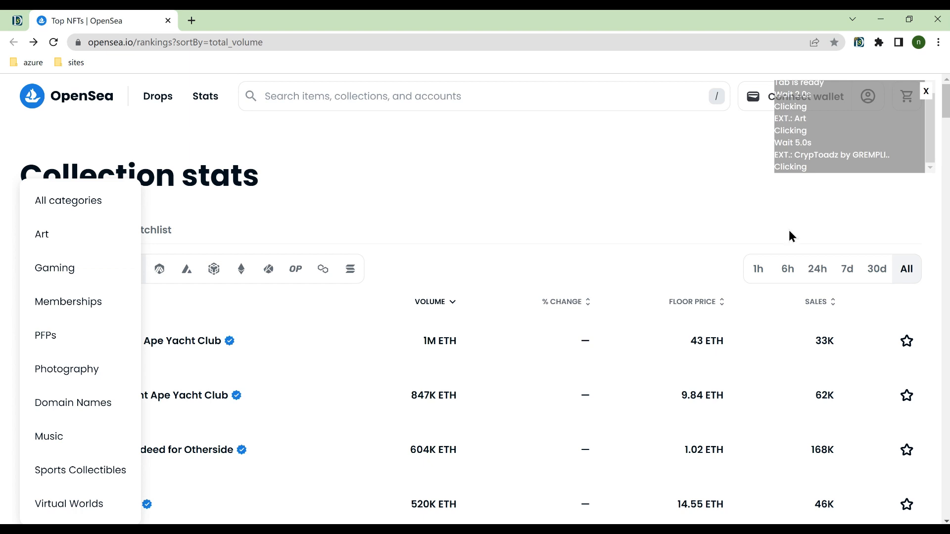
click(53, 268)
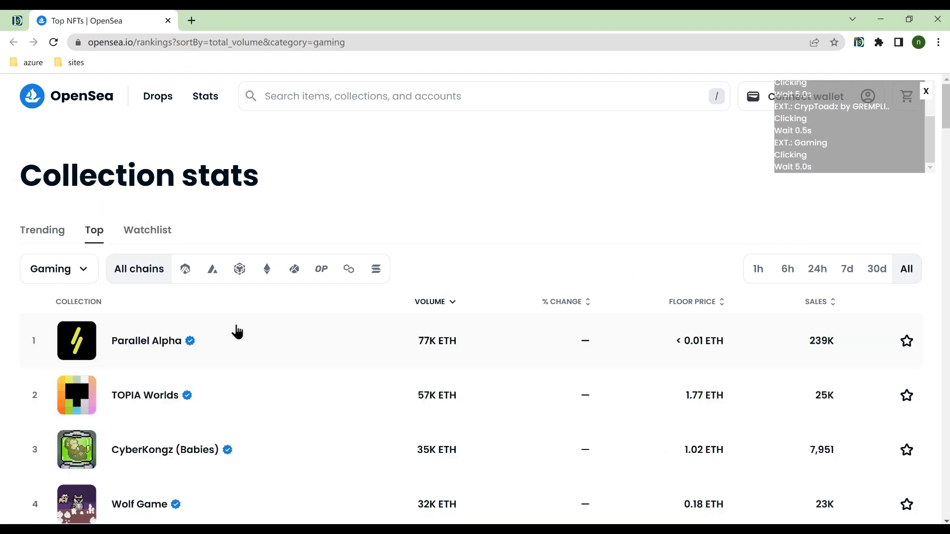
mouse_move(177, 353)
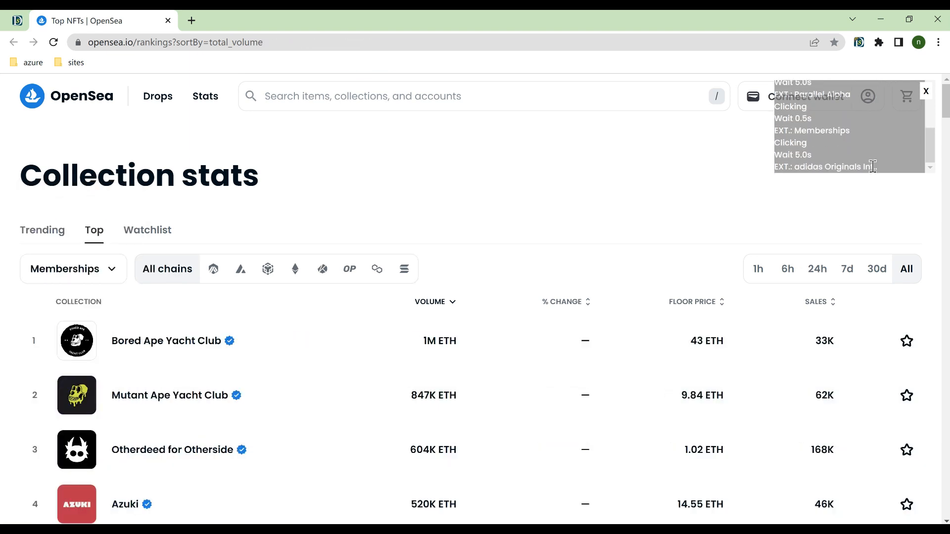
click(72, 268)
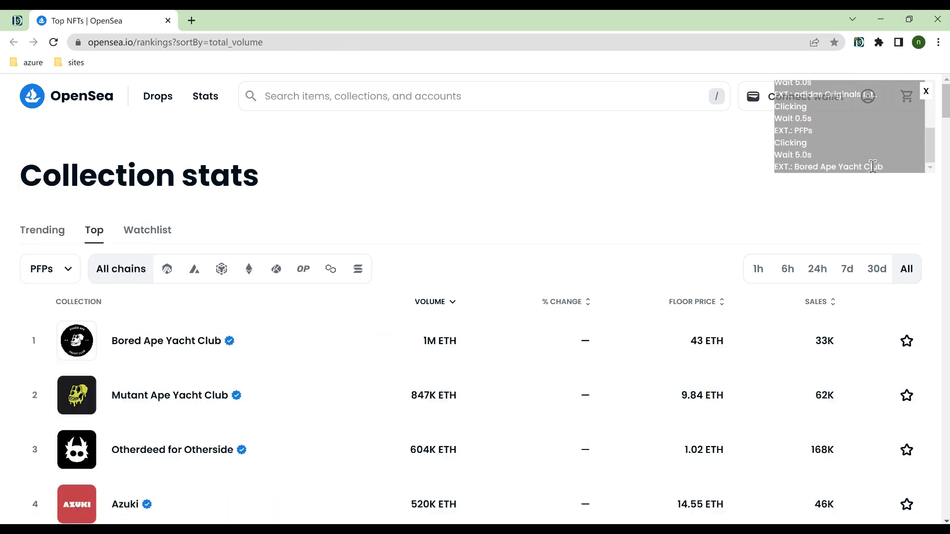
click(50, 269)
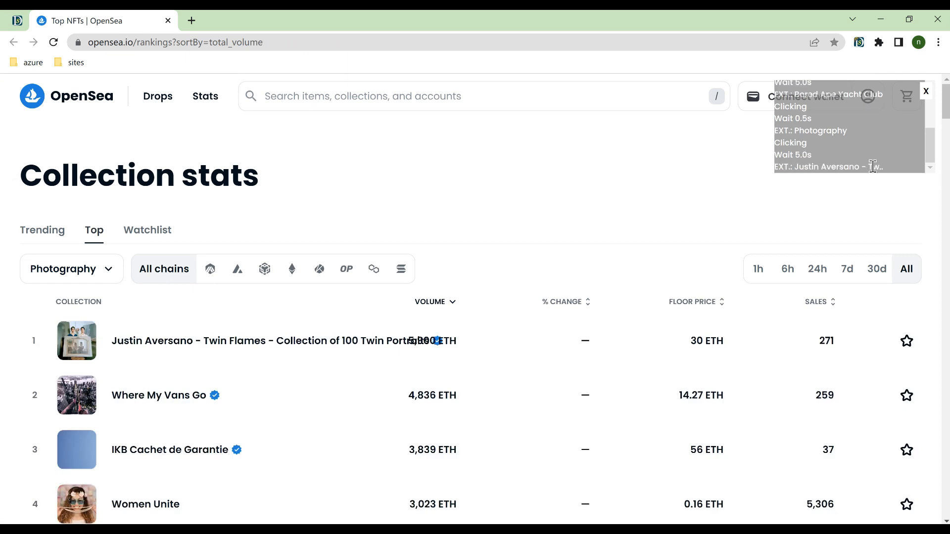
click(70, 269)
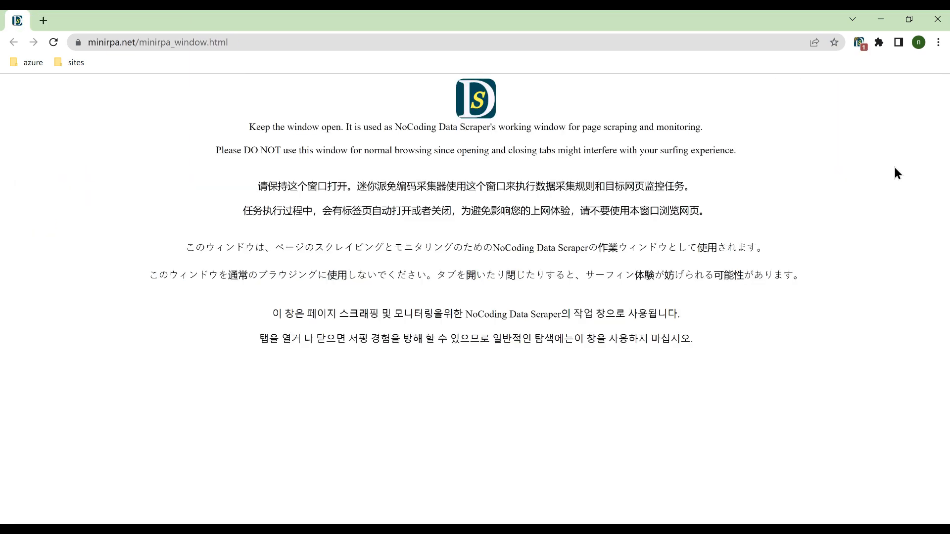
From My Data Tables, export the nine-row data1 table as an Excel download.
click(858, 41)
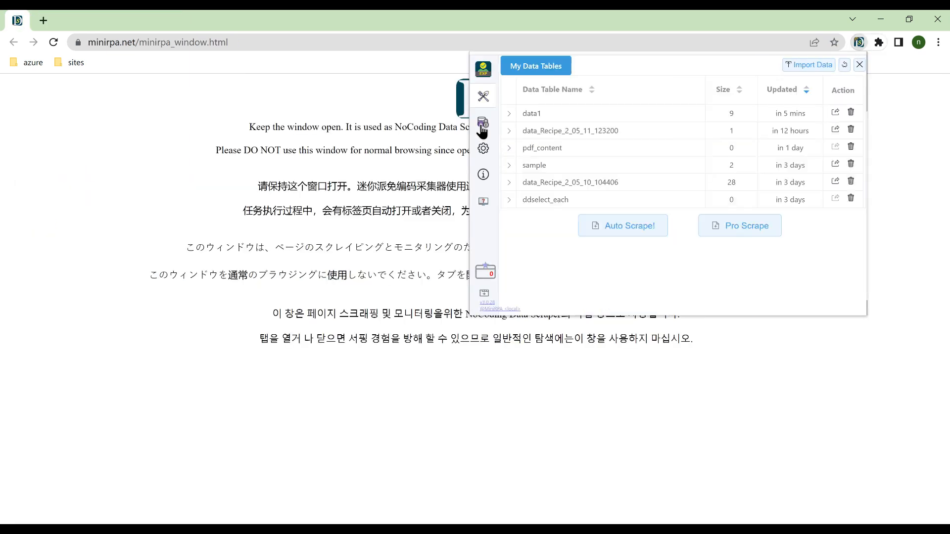
click(835, 112)
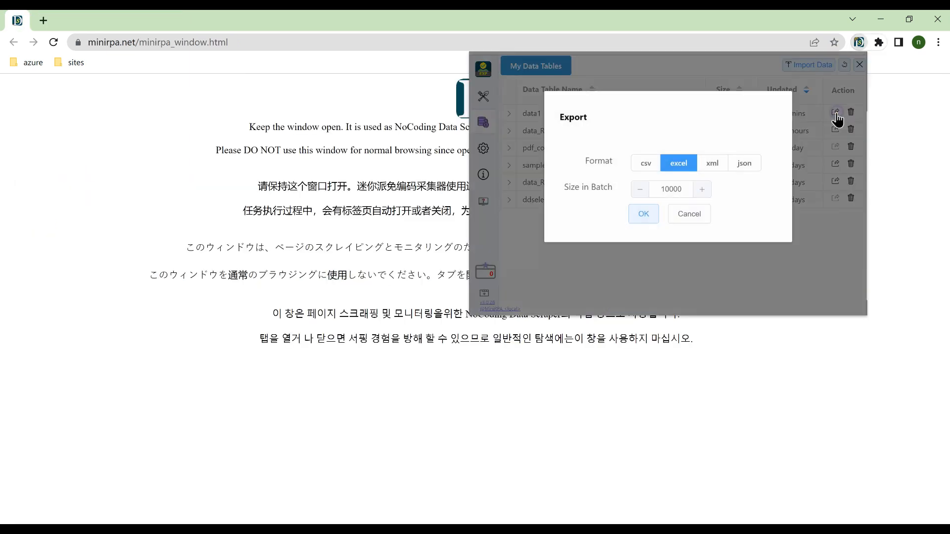
click(643, 213)
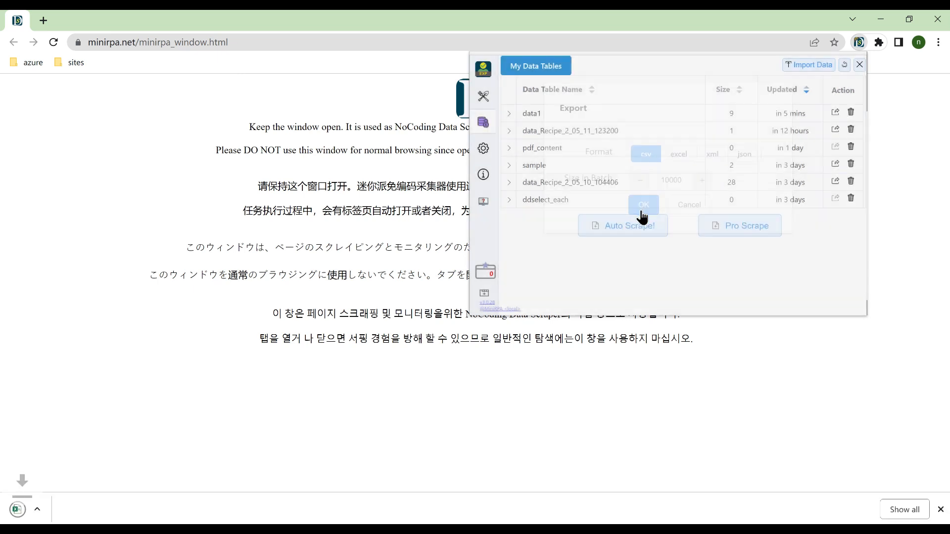
click(859, 66)
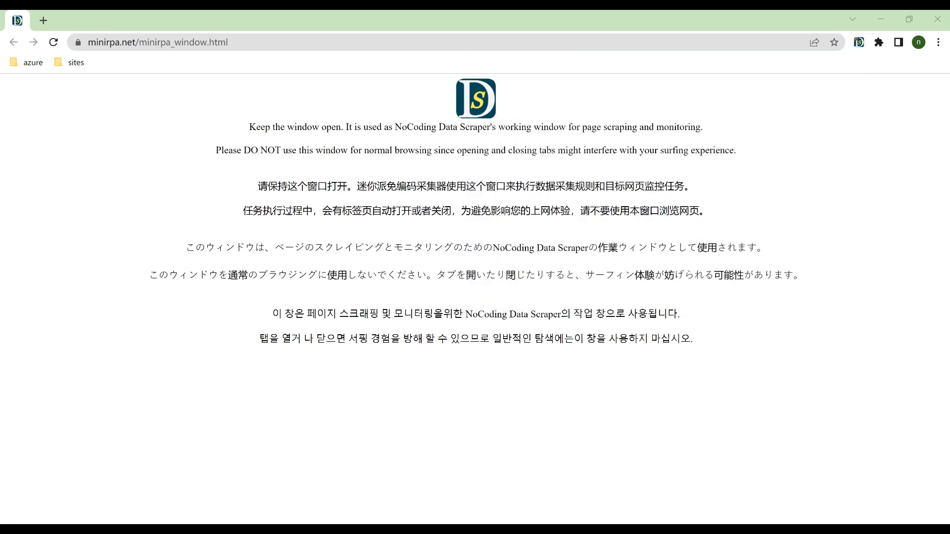